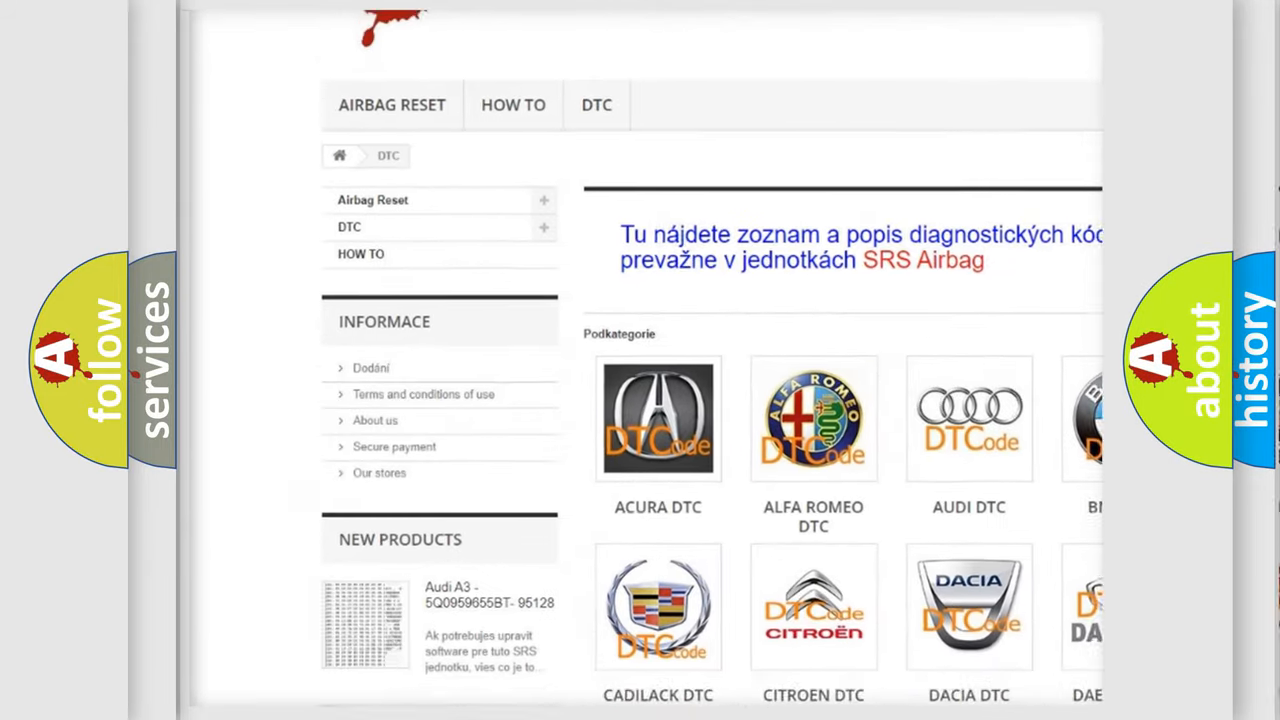
scroll(down, 3)
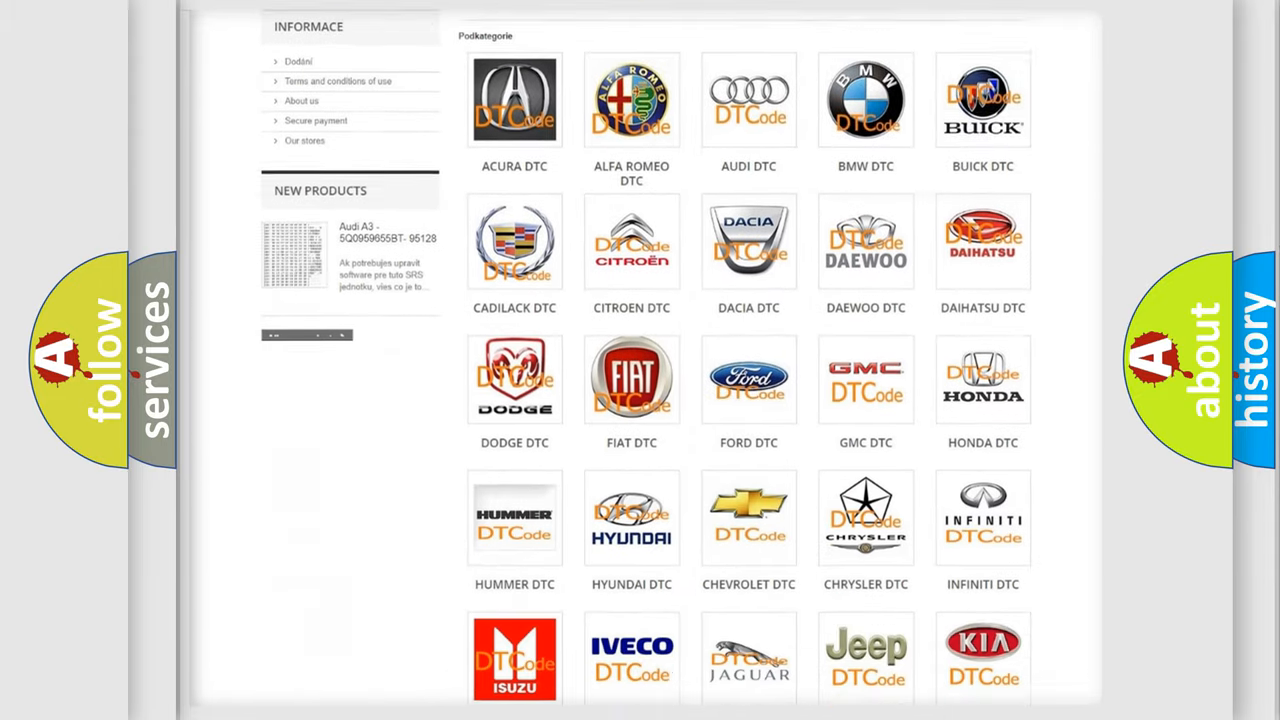
scroll(down, 3)
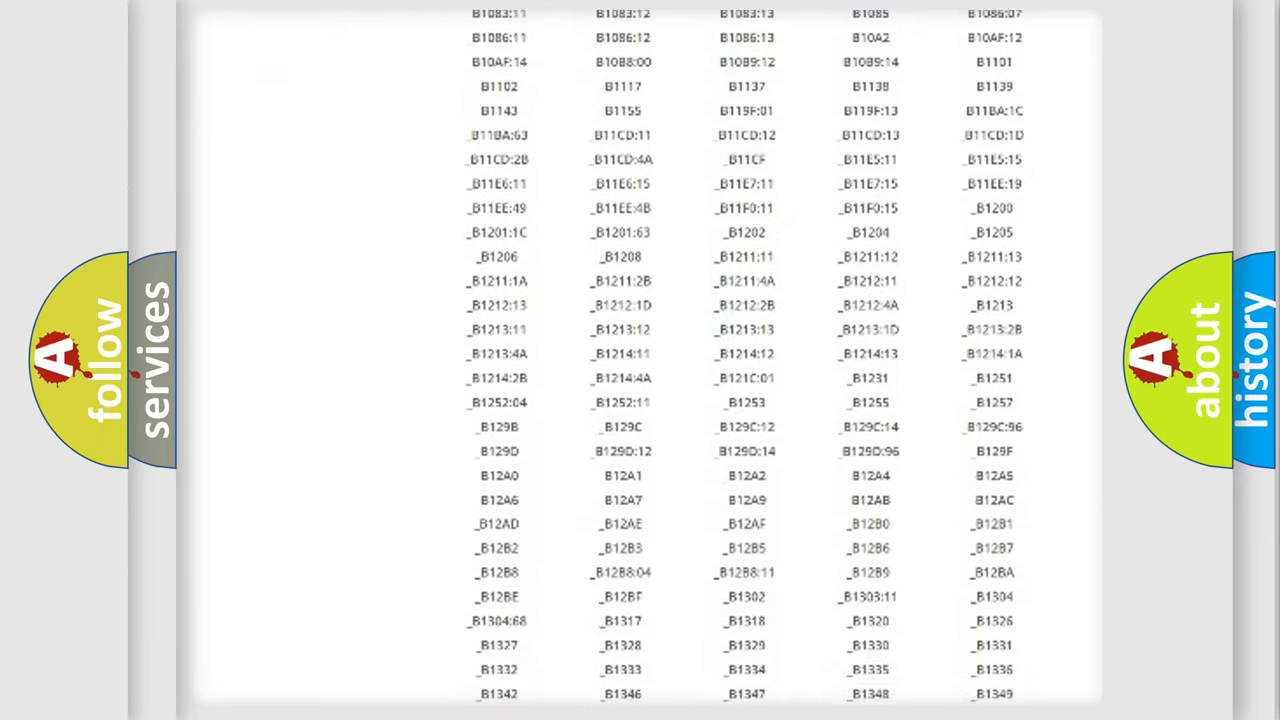
scroll(down, 3)
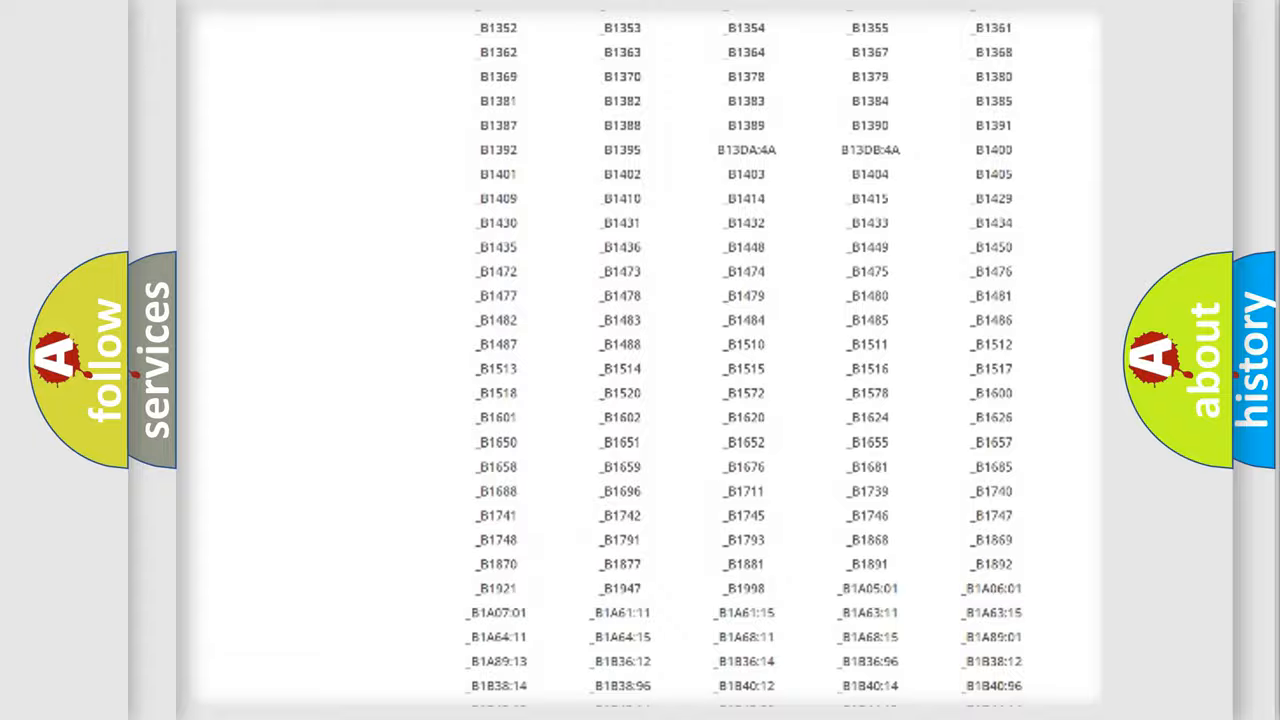